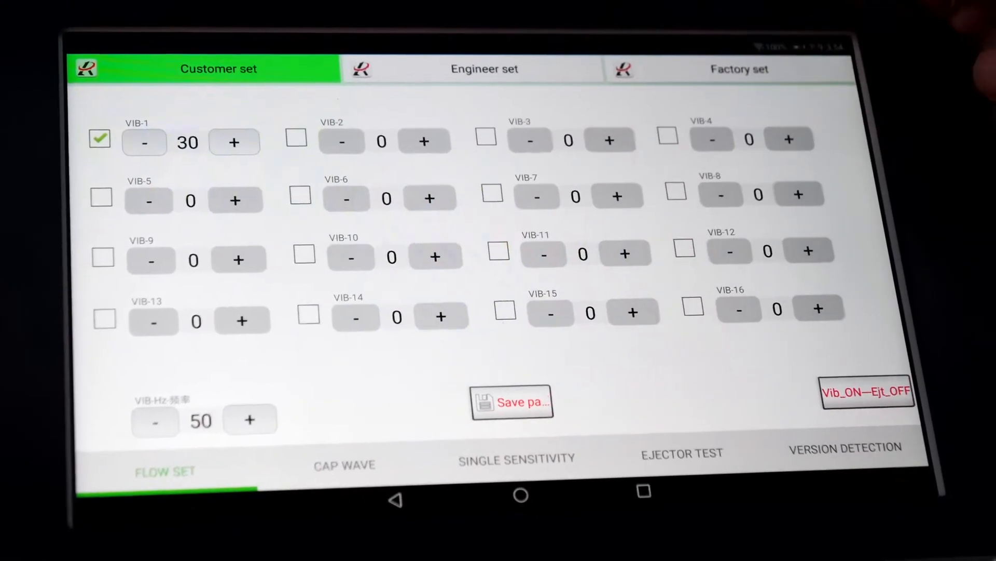
View the Factory set page with its language selection, then return to Customer set.
click(739, 69)
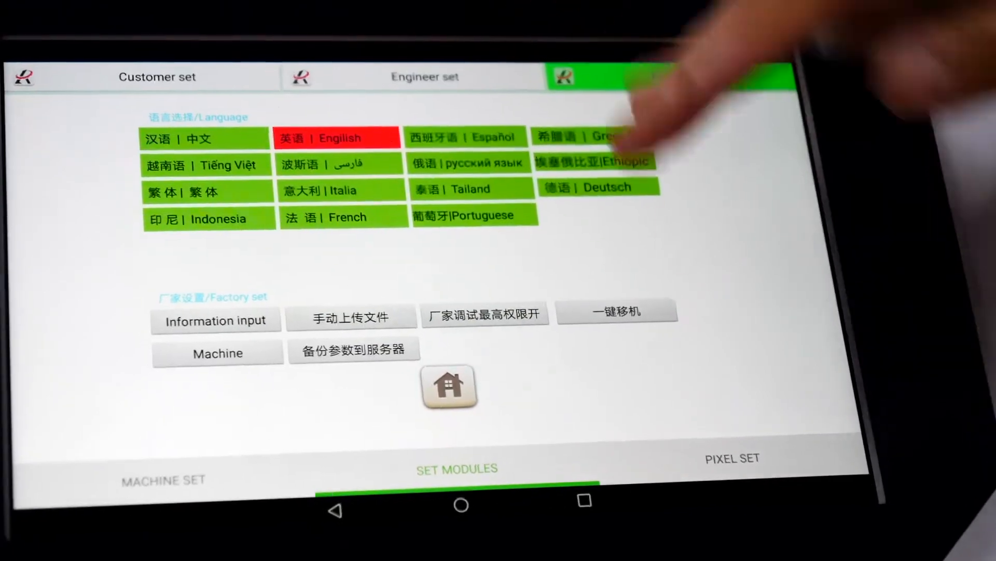
click(636, 76)
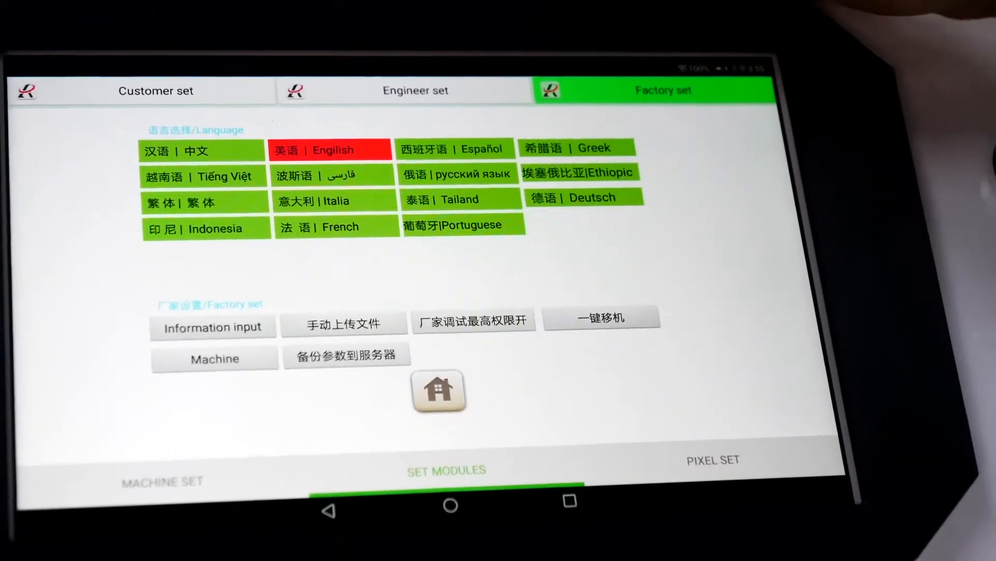
click(155, 91)
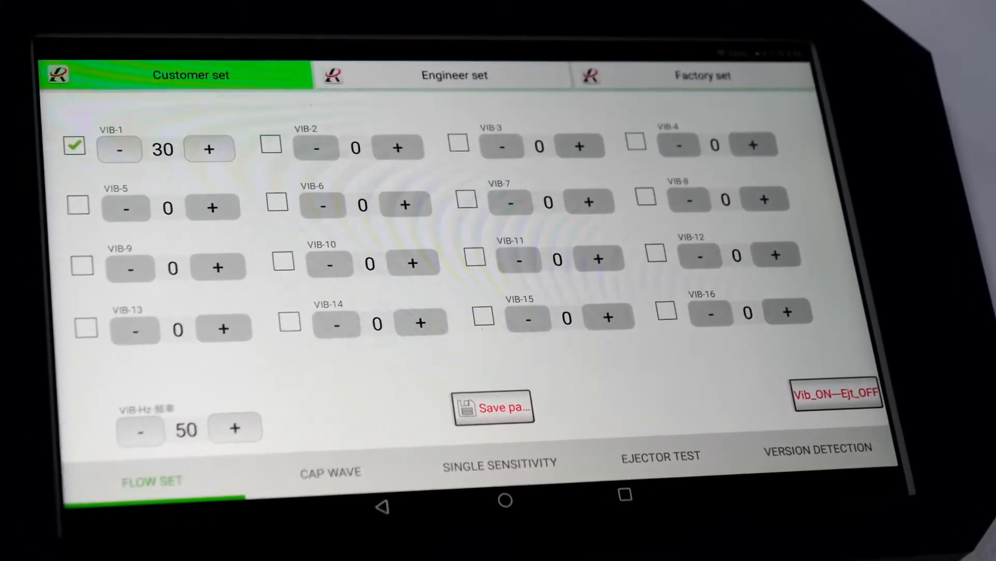
Show the ejector test page with channel, ejector board and port all at 1.
click(643, 446)
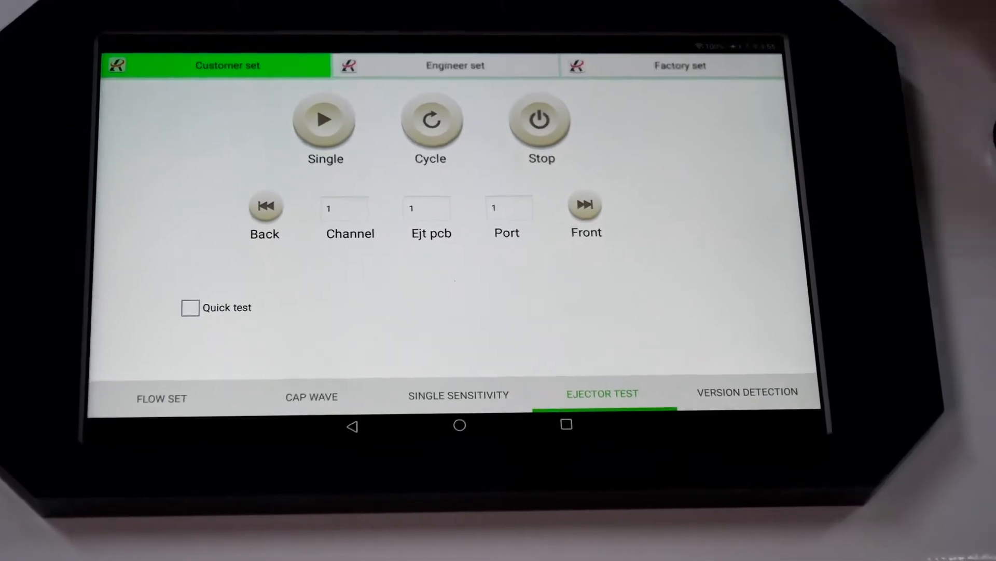
click(746, 392)
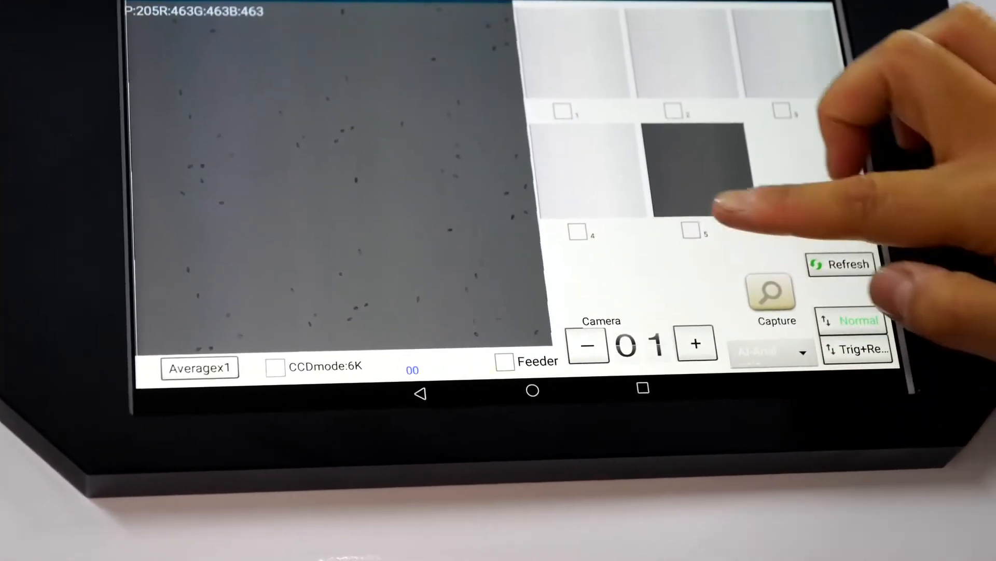
Select the fifth captured camera 01 sample image for sensitivity adjustment.
click(770, 352)
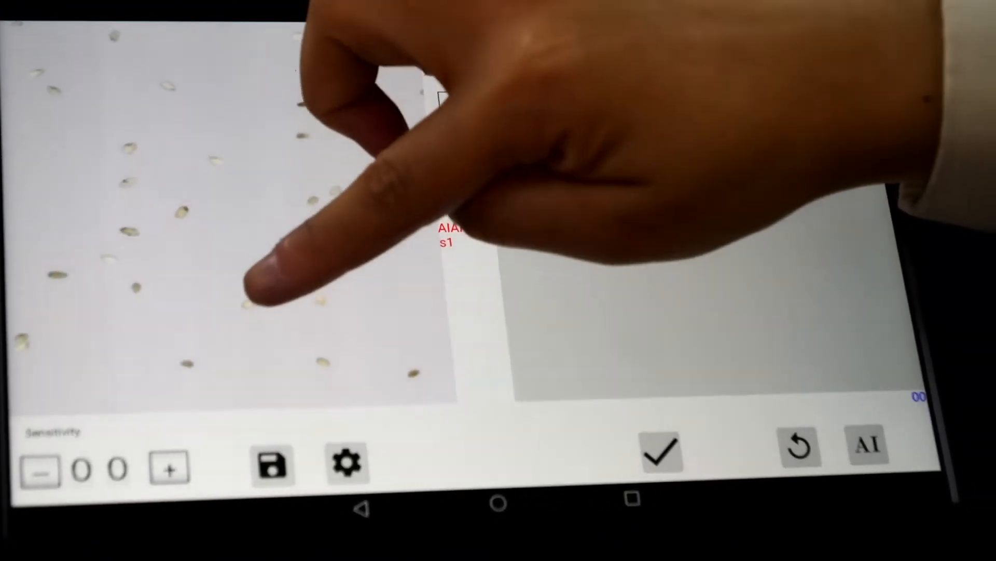
Mark two rice grains in the captured image as good examples for AI training.
click(346, 461)
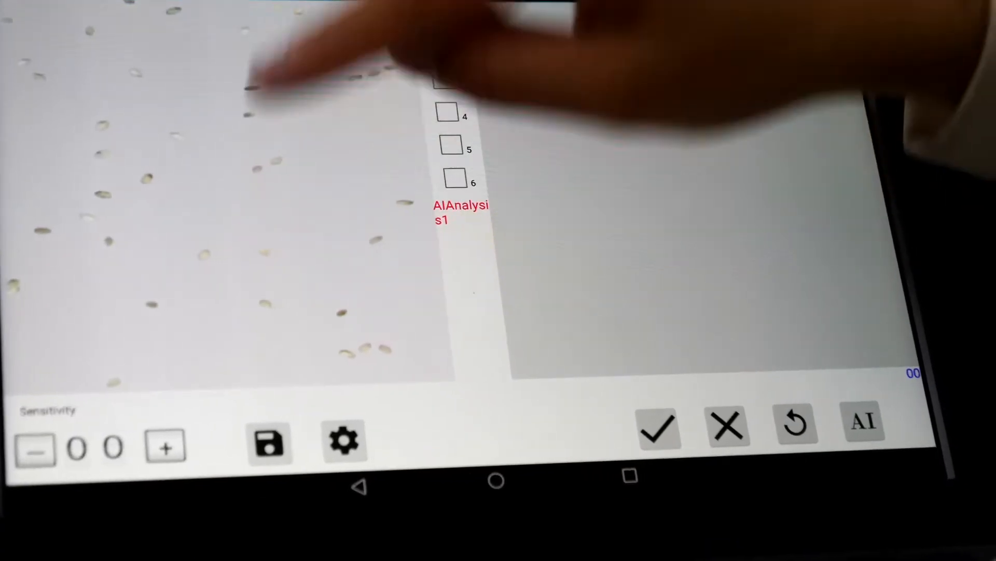
click(661, 424)
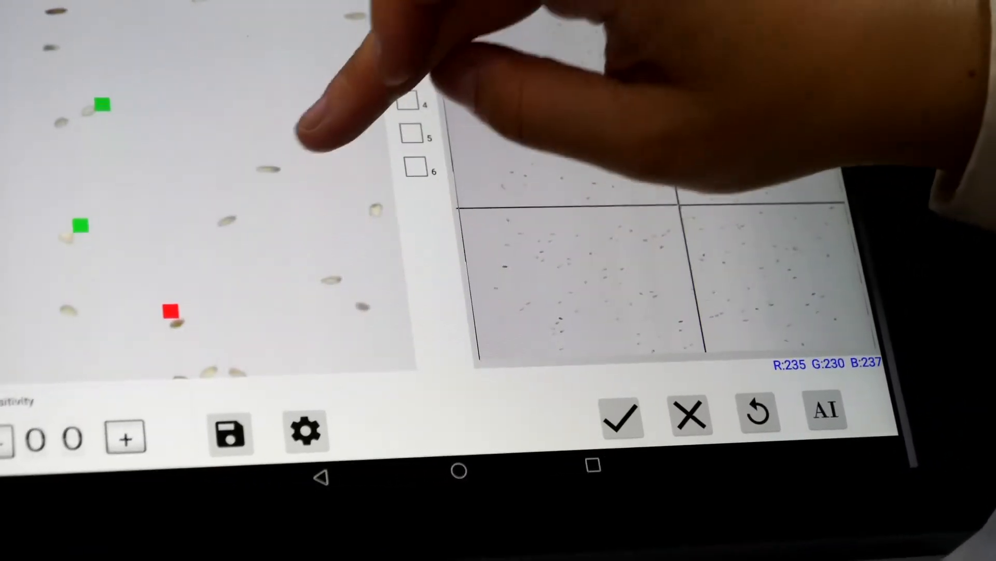
Switch to reject marking and tag defective grains with red reject marks.
click(685, 412)
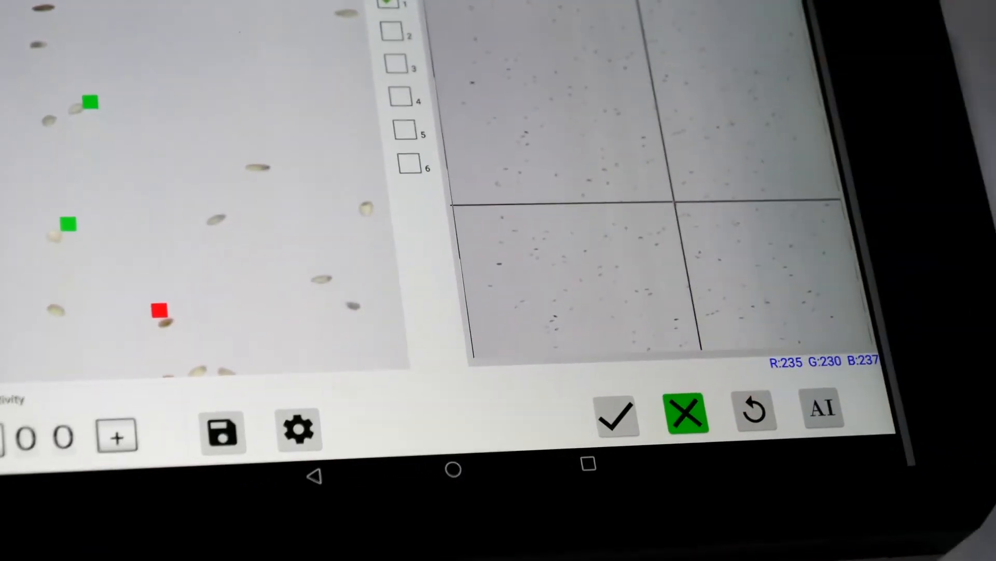
click(685, 408)
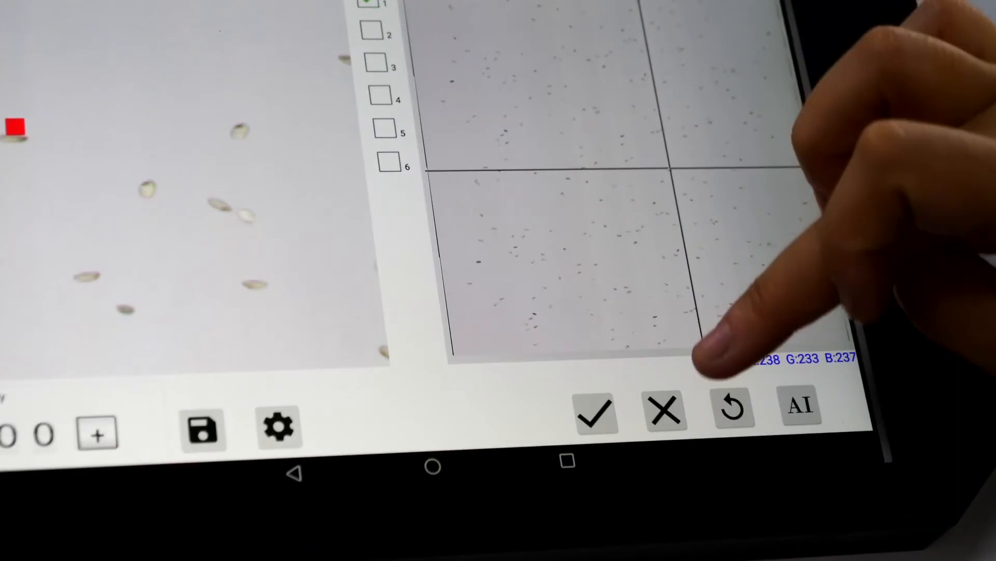
click(803, 407)
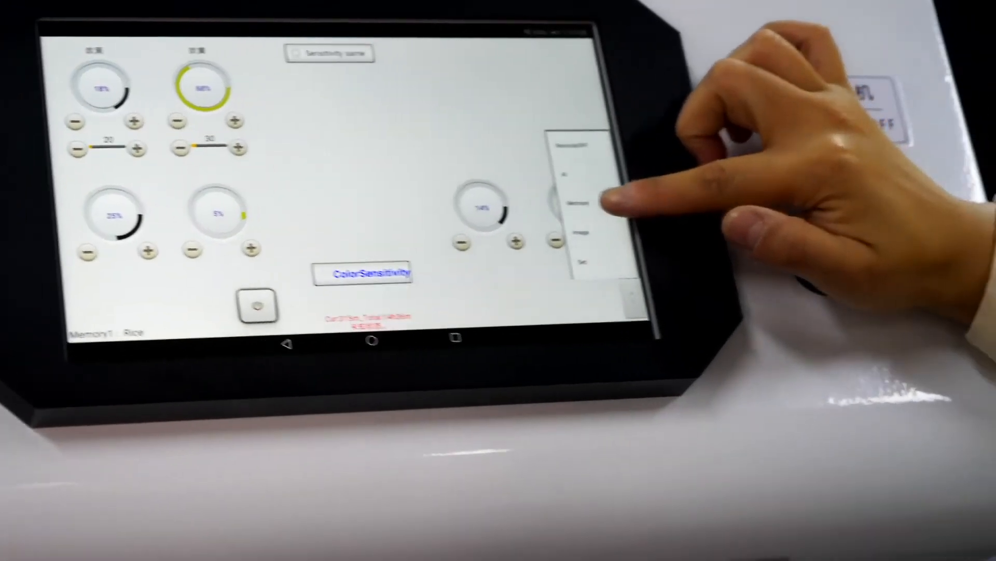
Show the customer memory model list with Memory1 Rice and other slots unset.
click(578, 204)
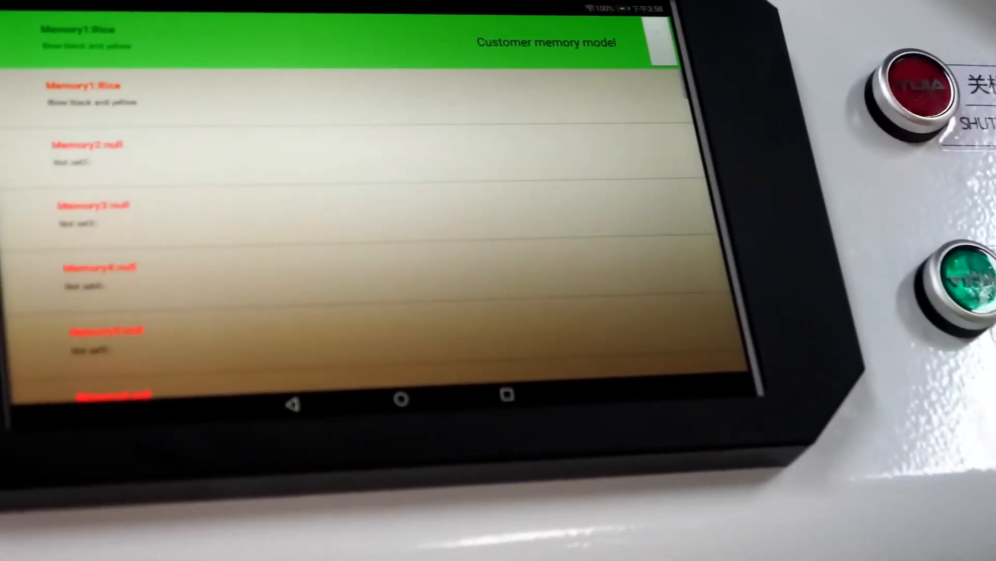